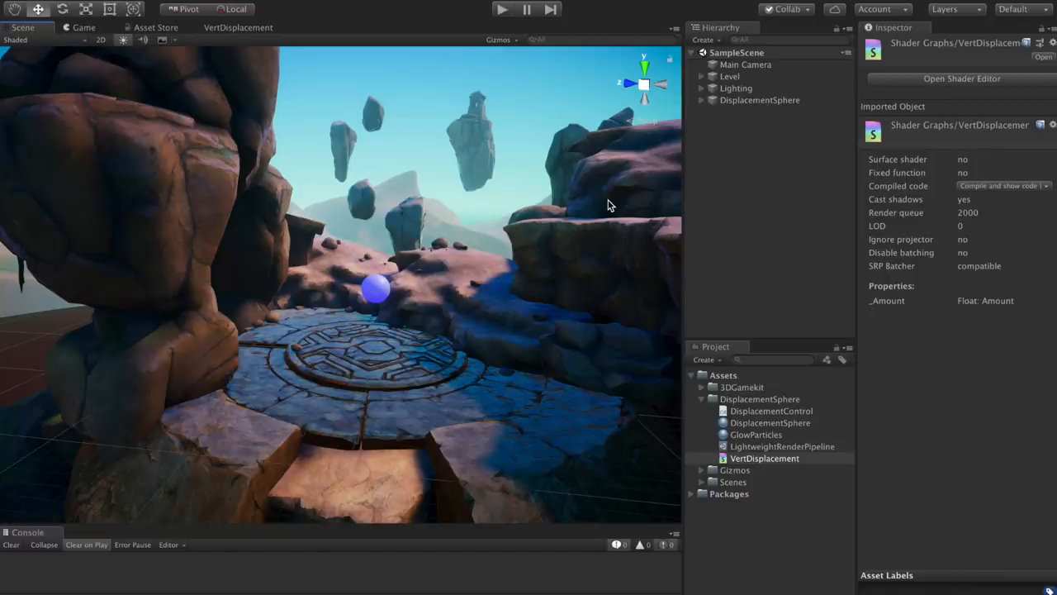
Step: Run the scene, trigger the sphere's bulge and glow with Space, then stop play mode
{"action": "left_click", "coordinate": [502, 9]}
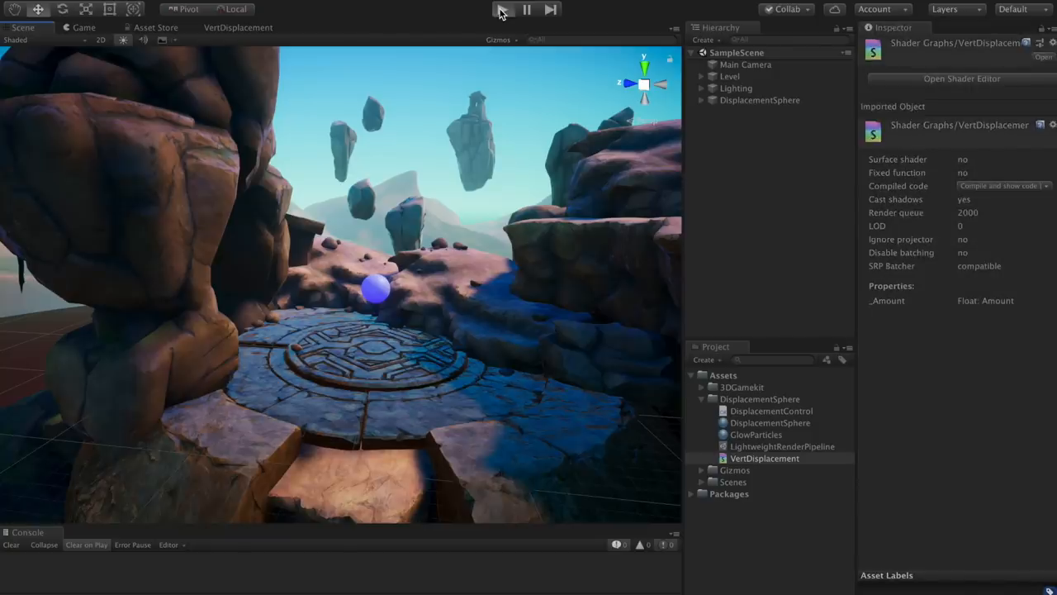
{"action": "left_click", "coordinate": [502, 9]}
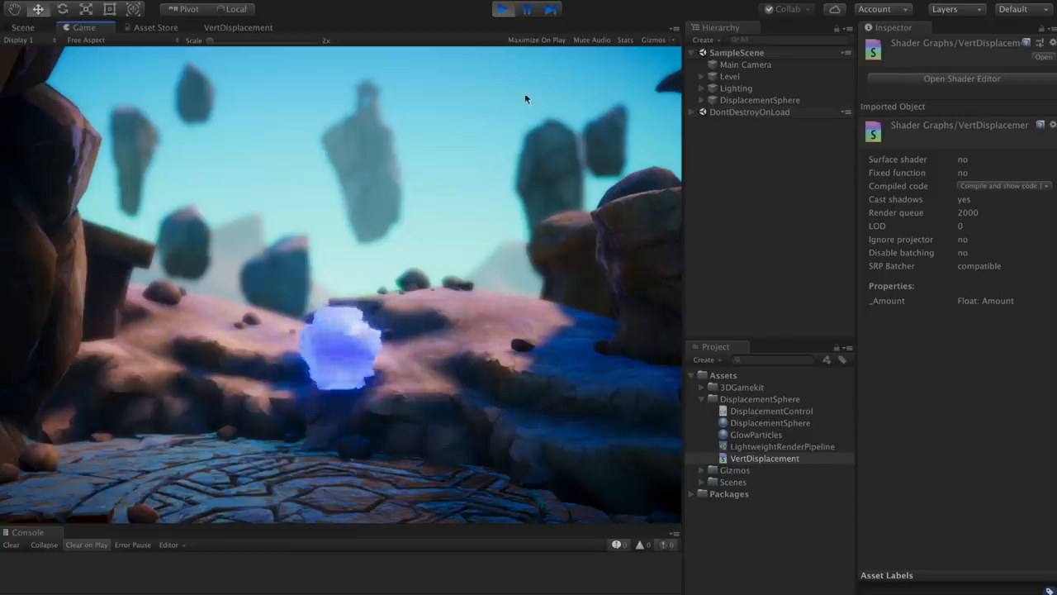
{"action": "left_click", "coordinate": [503, 9]}
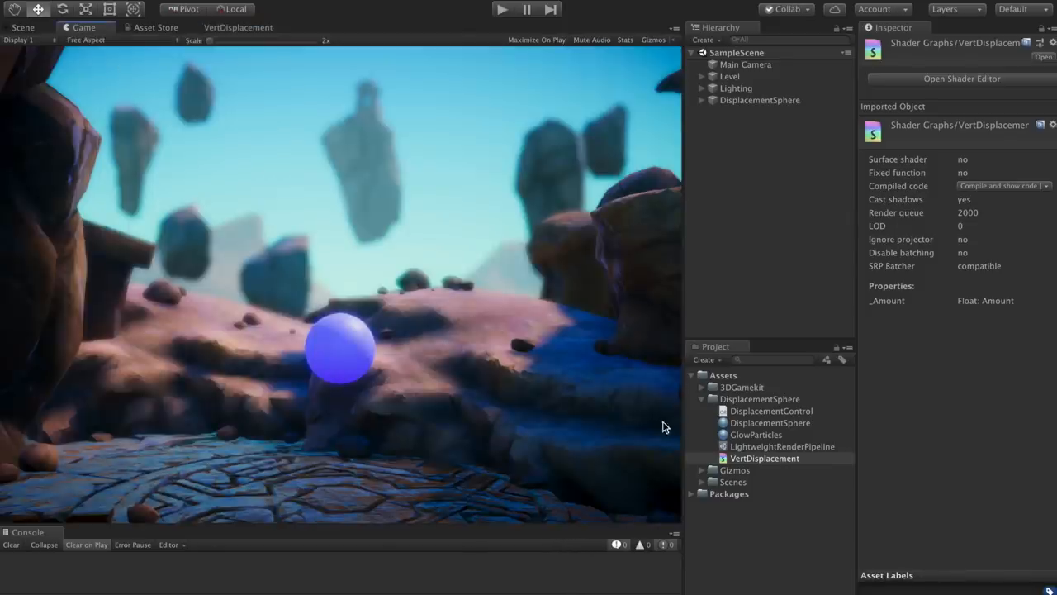
Step: Inspect the VertDisplacement, DisplacementControl and LightweightRenderPipeline assets, then return to the Scene view
{"action": "left_click", "coordinate": [764, 458]}
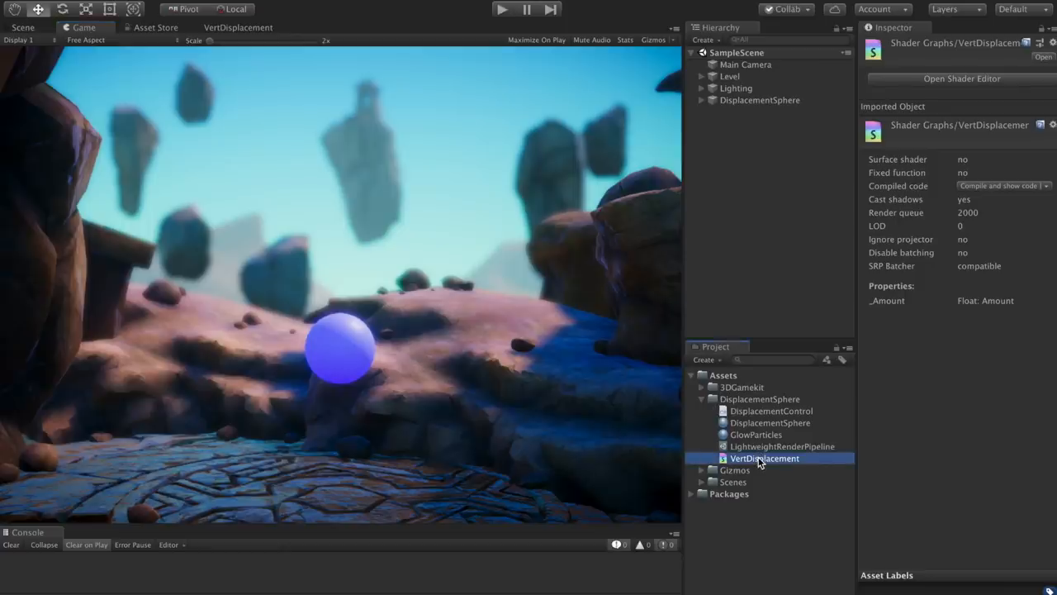
{"action": "left_click", "coordinate": [770, 411]}
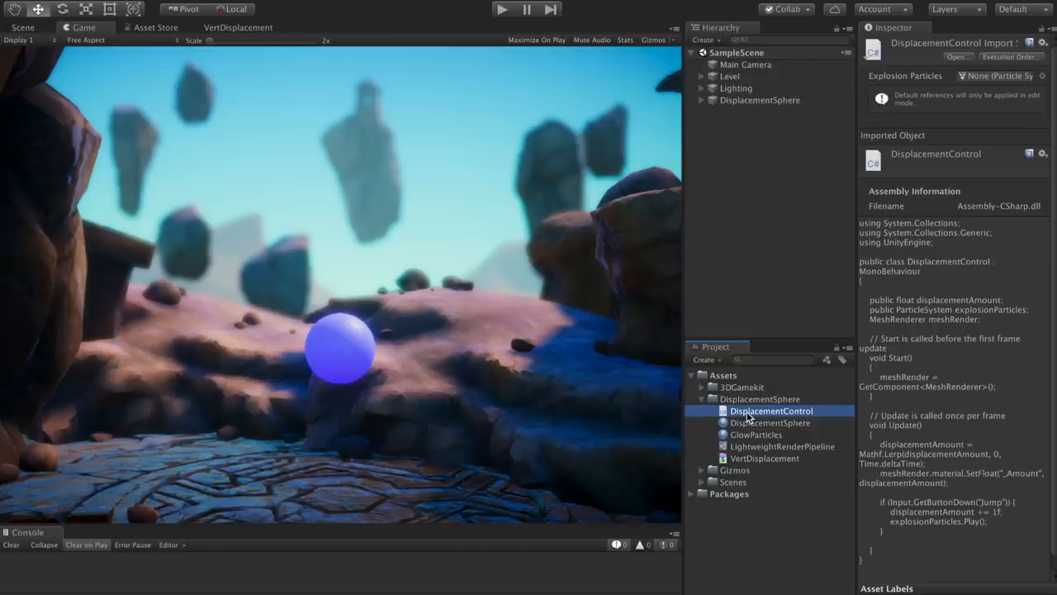
{"action": "left_click", "coordinate": [783, 446]}
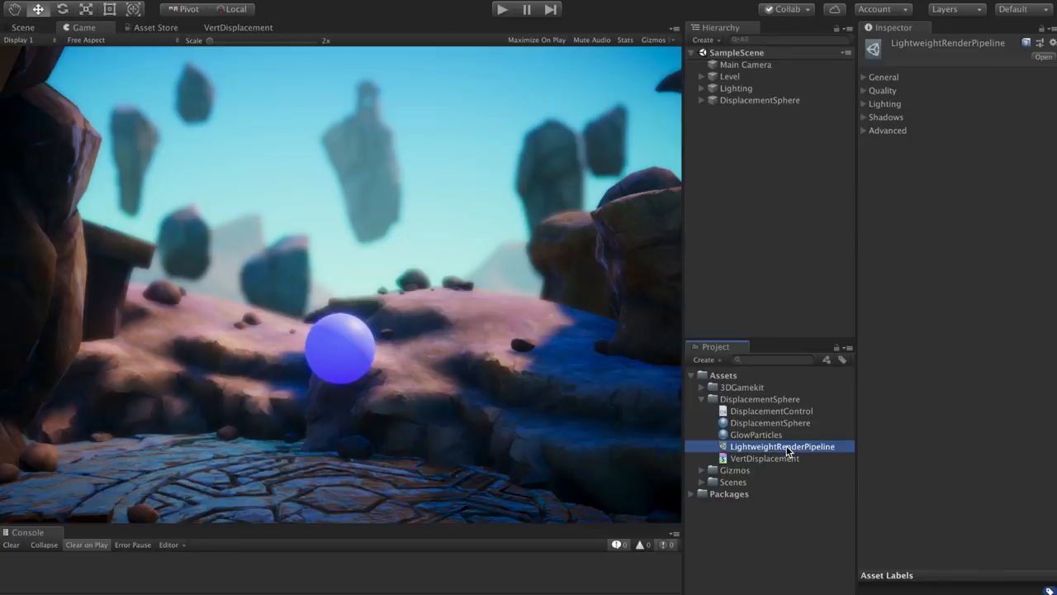
{"action": "left_click", "coordinate": [23, 27]}
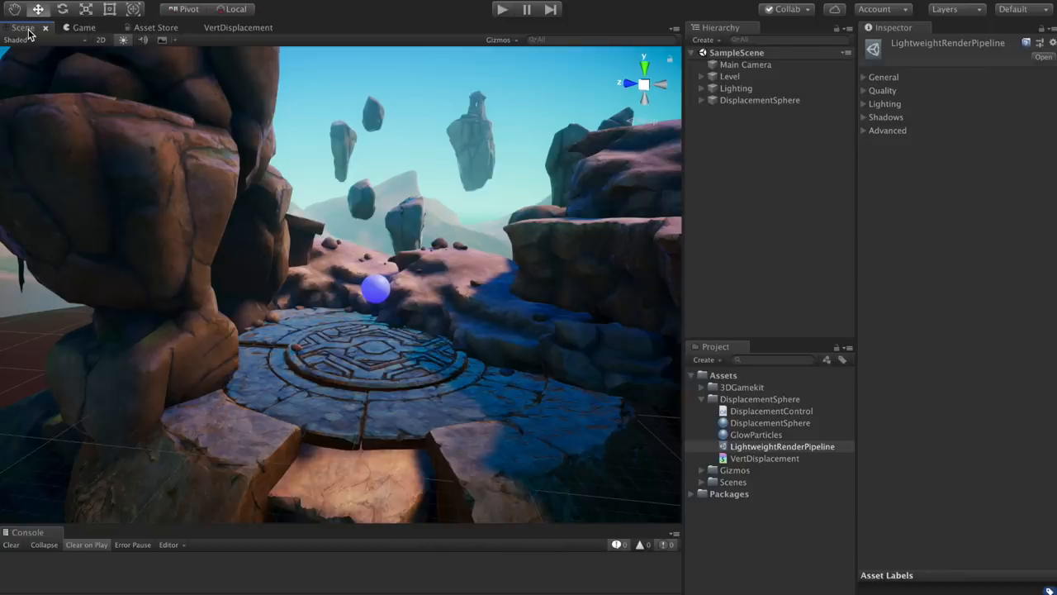
Step: Install the Render-pipelines.lightweight package from the Package Manager
{"action": "left_click", "coordinate": [589, 12]}
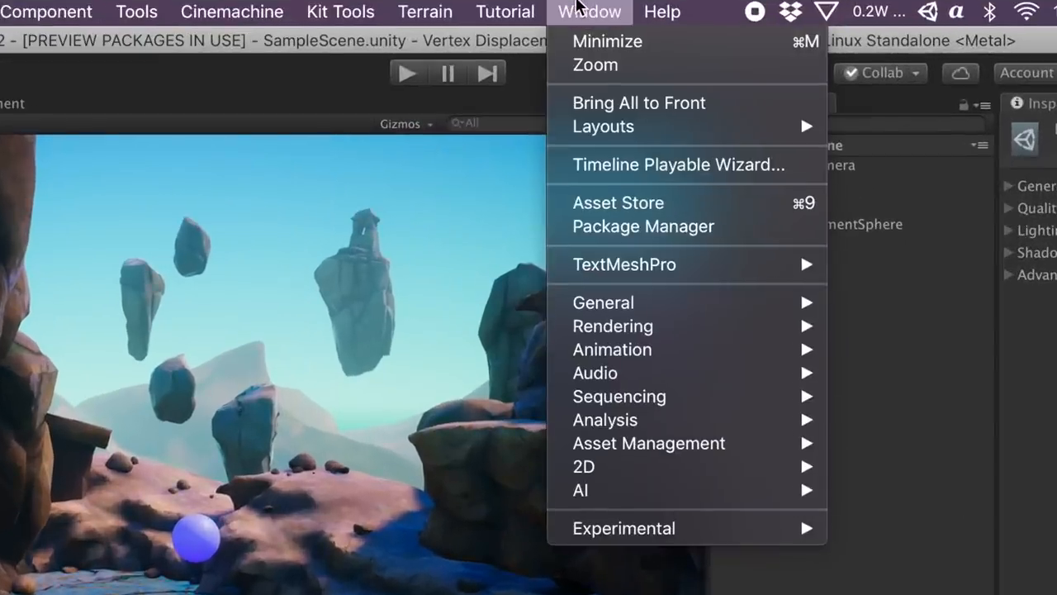
{"action": "left_click", "coordinate": [643, 226]}
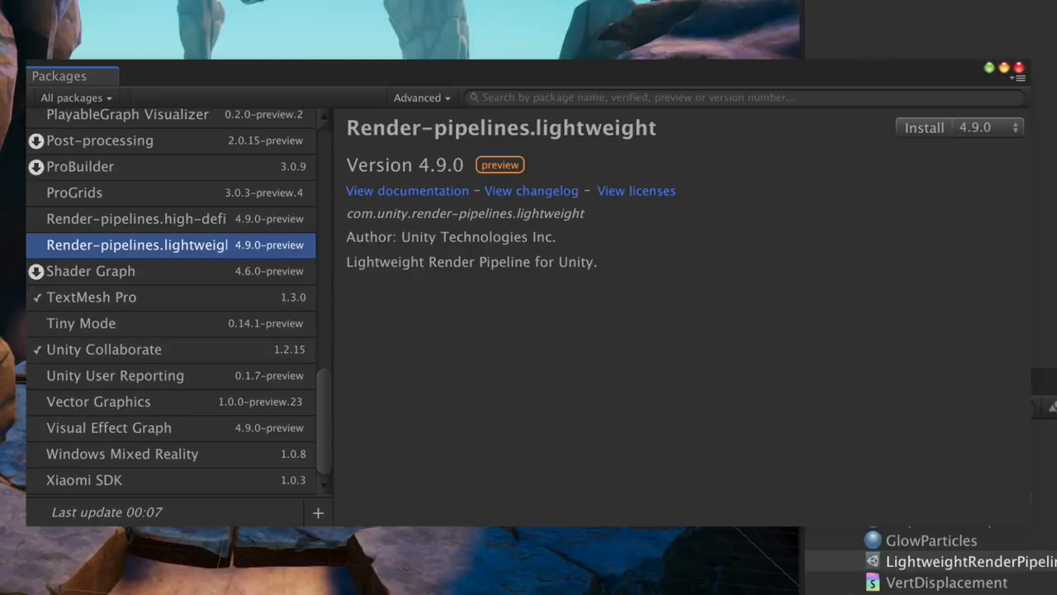
{"action": "left_click", "coordinate": [702, 323]}
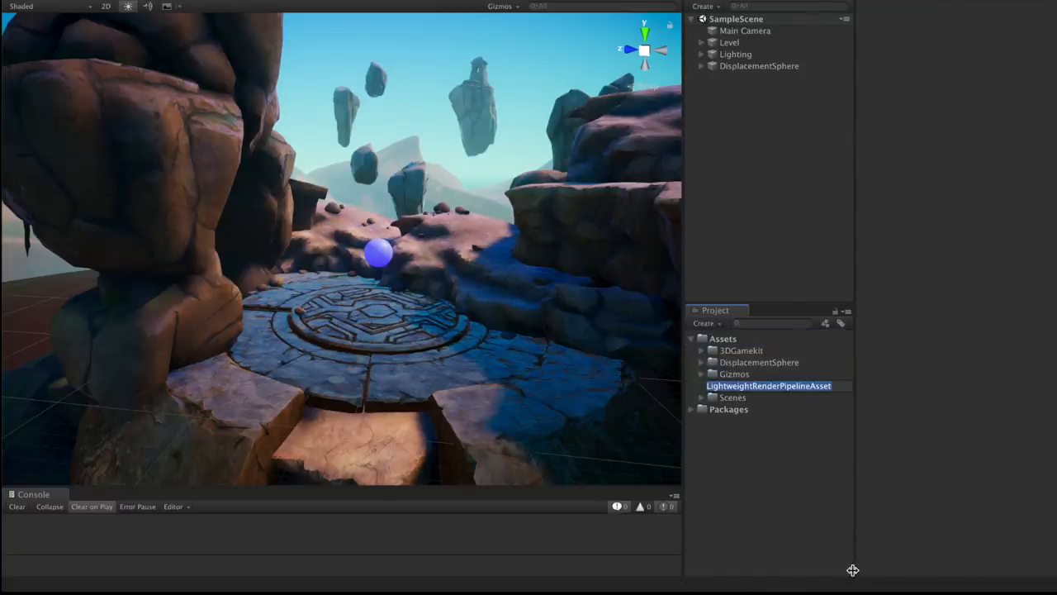
Step: Open the Graphics project settings to assign LightweightRenderPipeline as the scriptable render pipeline
{"action": "left_click", "coordinate": [141, 9]}
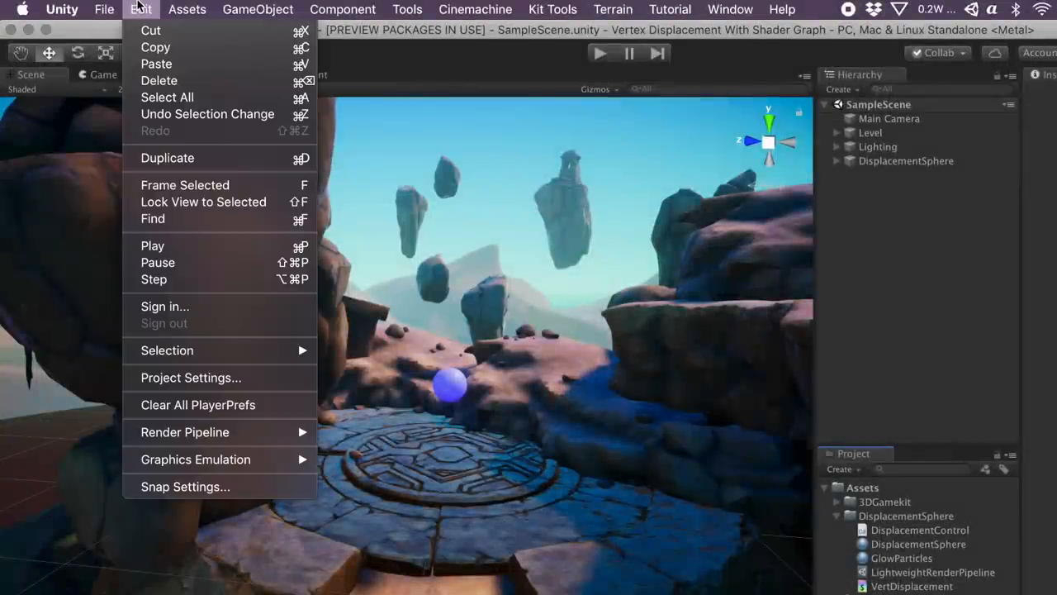
{"action": "mouse_move", "coordinate": [190, 378]}
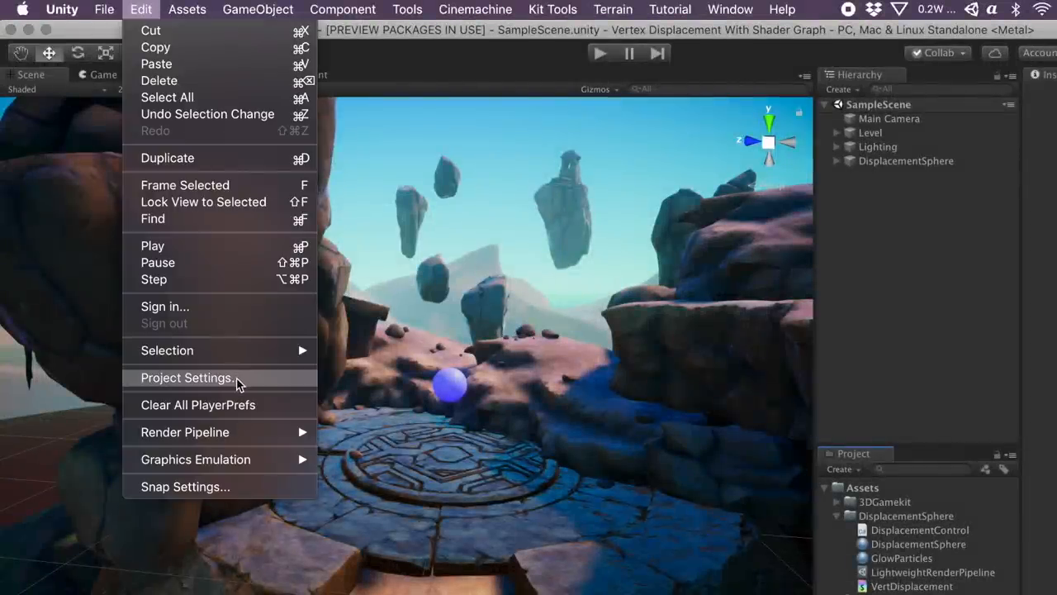
{"action": "left_click", "coordinate": [186, 377]}
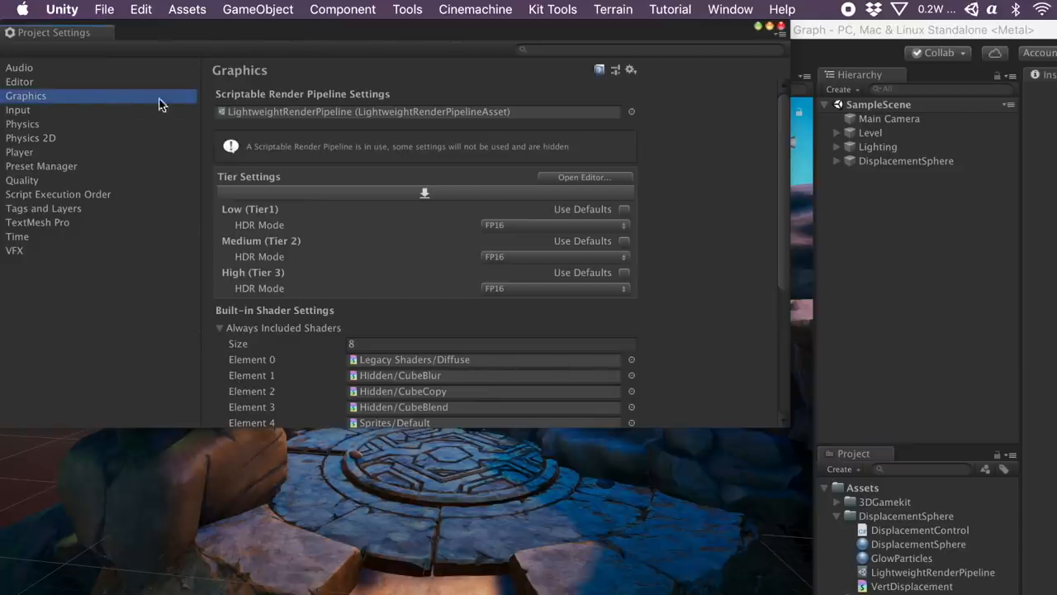
{"action": "left_click", "coordinate": [368, 112]}
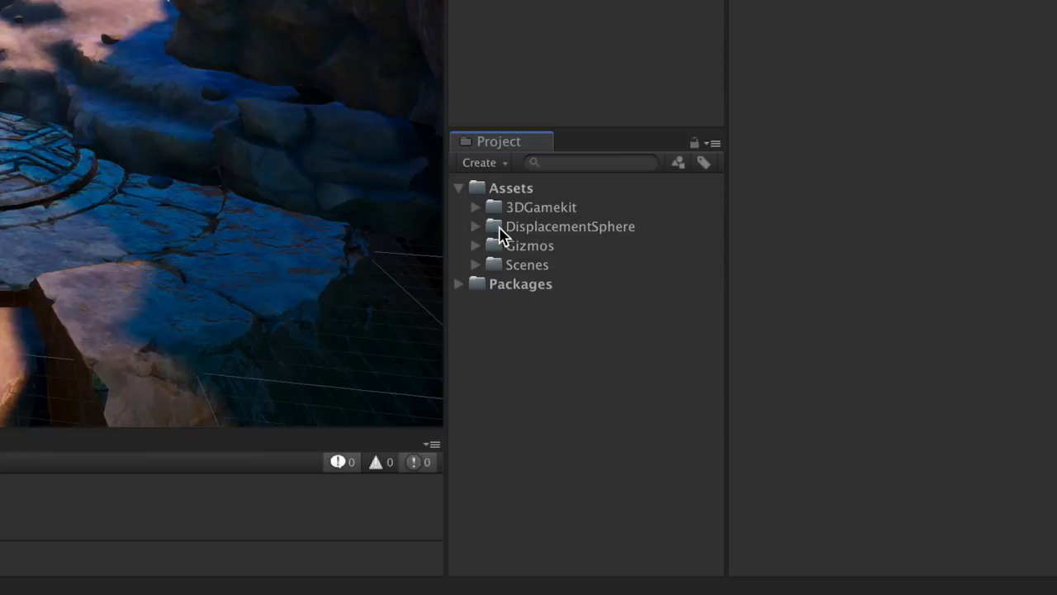
Step: Create the VertDisplacement PBR graph and DisplacementSphereMat material in the DisplacementSphere folder
{"action": "left_click", "coordinate": [570, 226]}
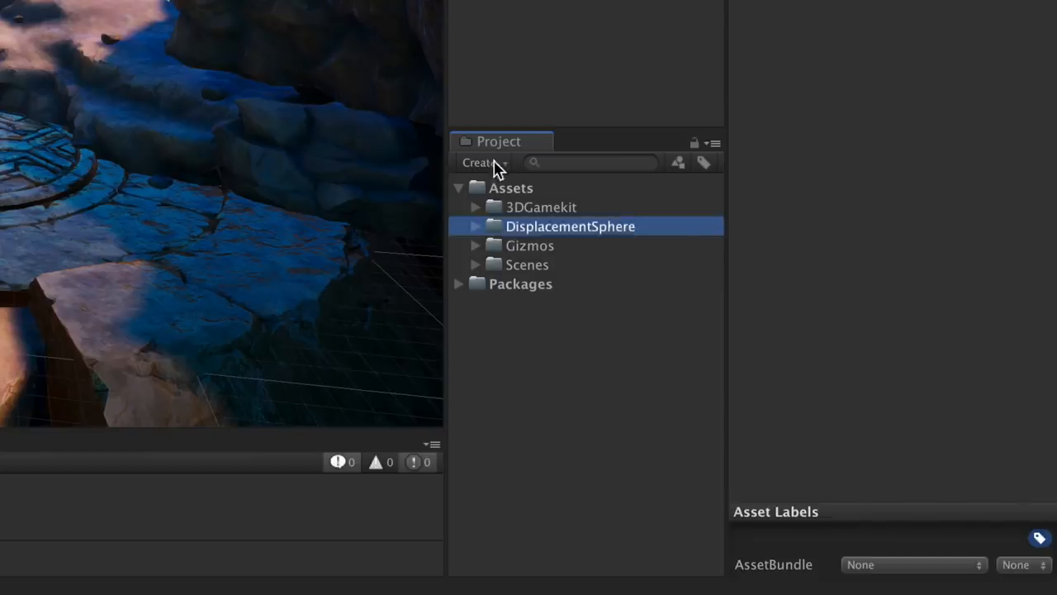
{"action": "left_click", "coordinate": [481, 162]}
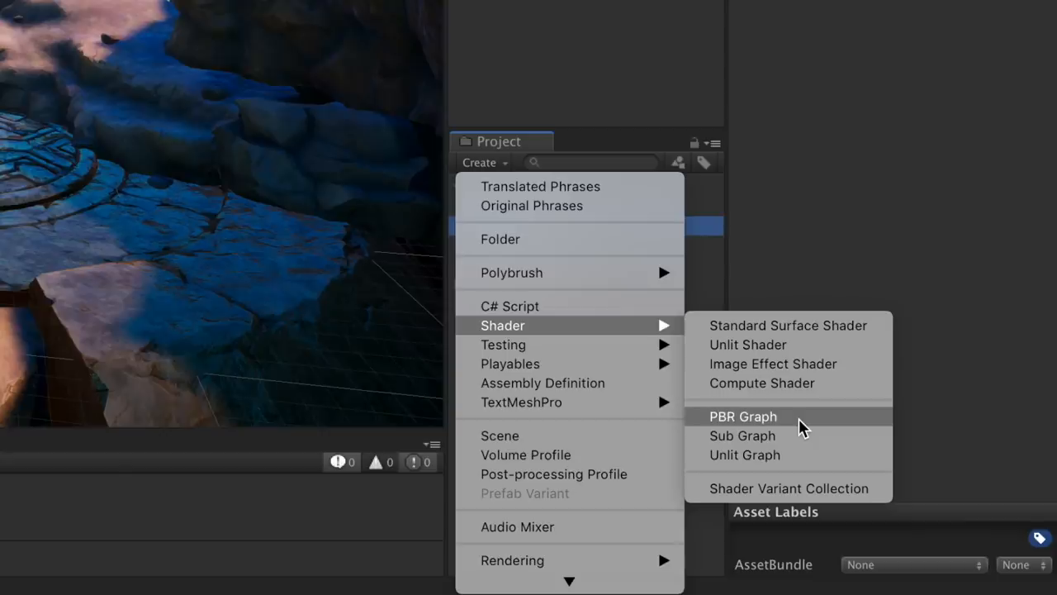
{"action": "left_click", "coordinate": [743, 416]}
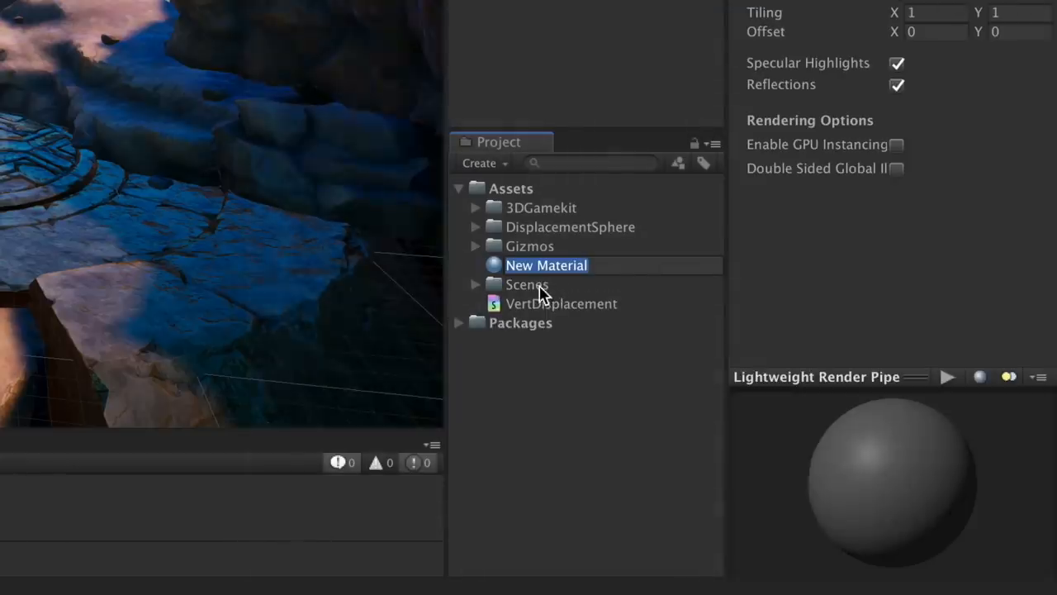
{"action": "type", "text": "DisplacementSphereMat"}
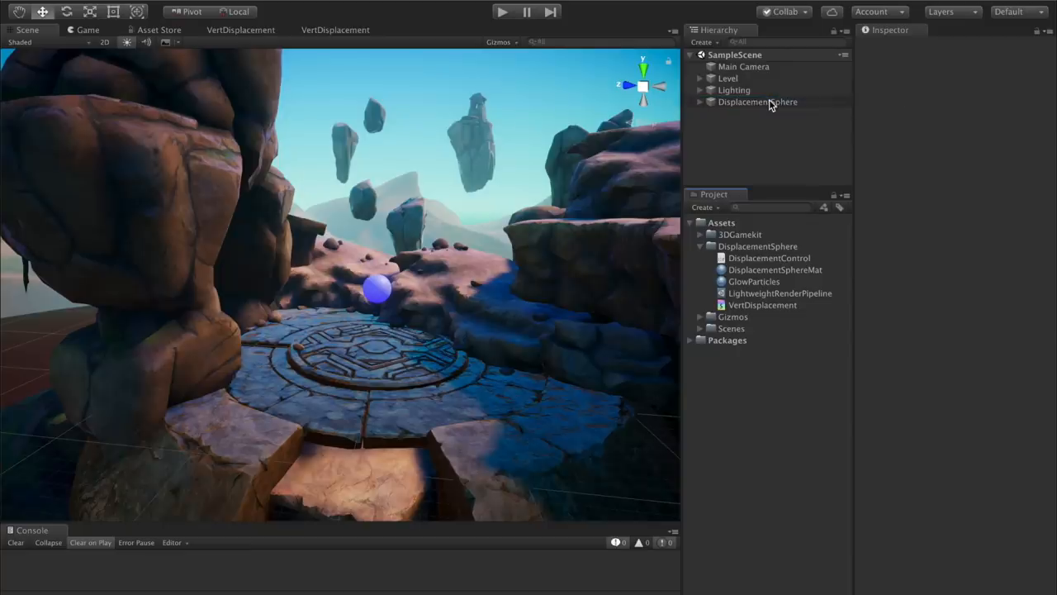
Step: Open VertDisplacement in Shader Graph and add an Add node for the displacement chain
{"action": "double_click", "coordinate": [761, 305]}
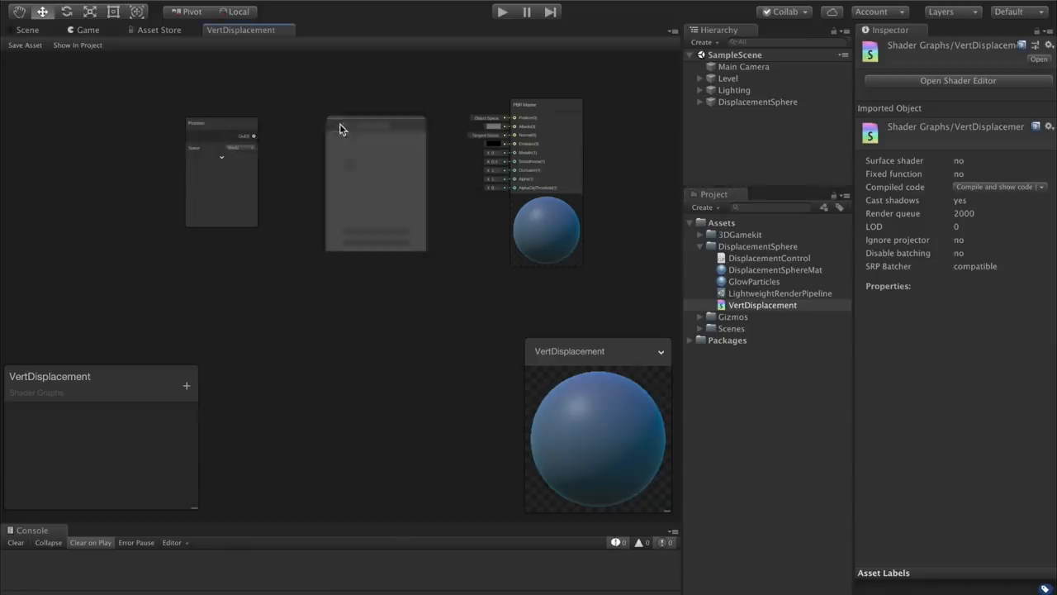
{"action": "type", "text": "add"}
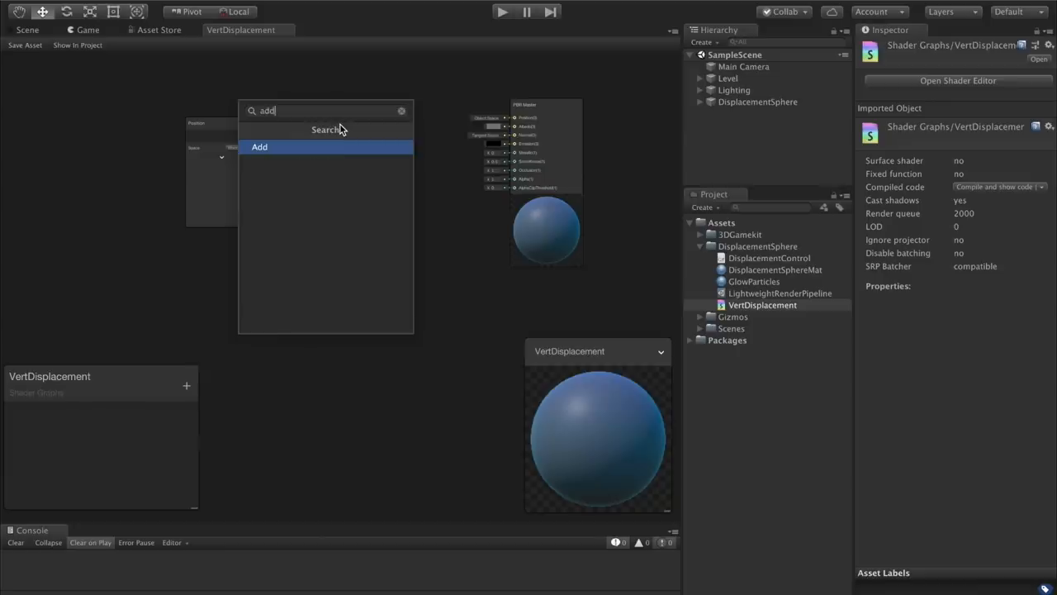
{"action": "left_click", "coordinate": [259, 146]}
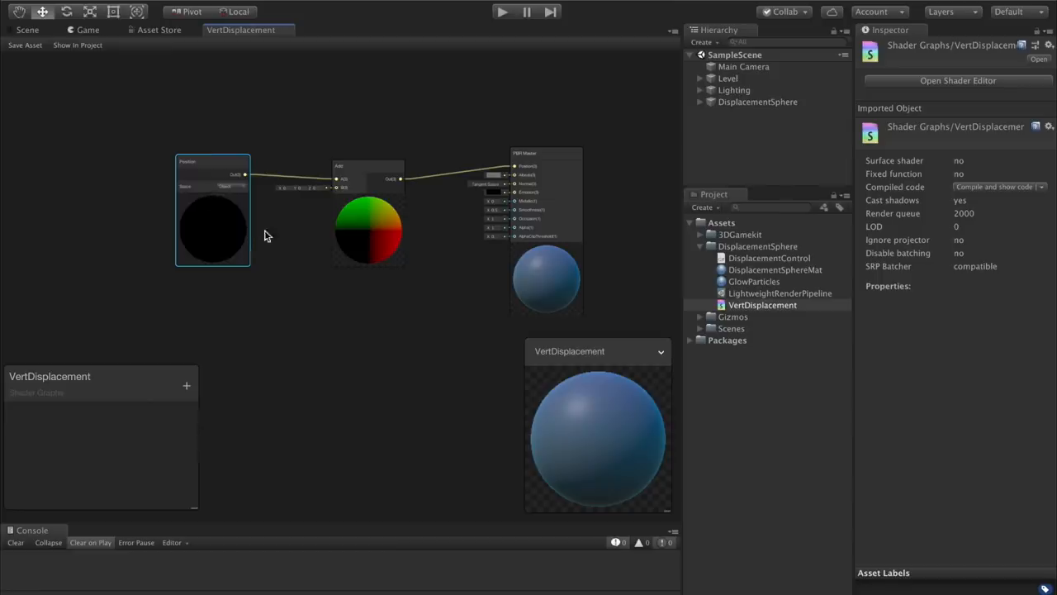
{"action": "right_click", "coordinate": [267, 237]}
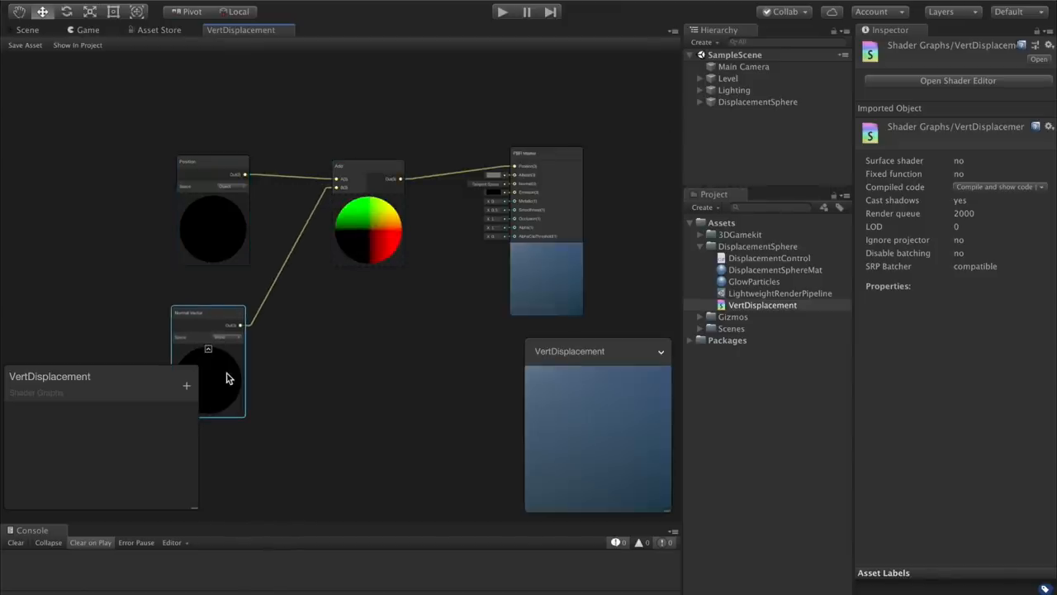
{"action": "mouse_move", "coordinate": [230, 376]}
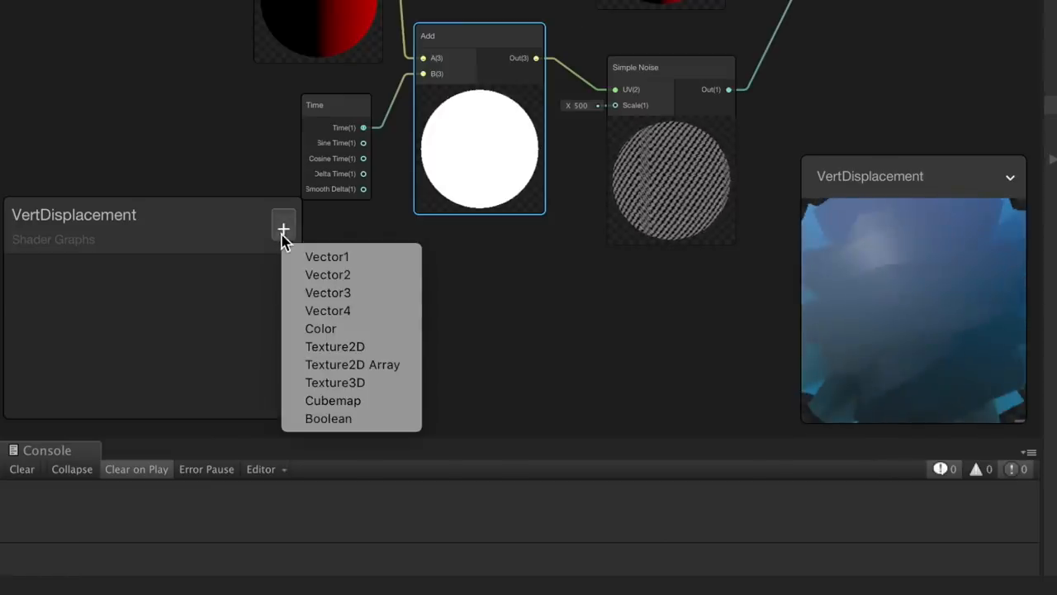
Step: Add a Vector1 property referenced as _Amount and try default strengths 1 and 0.2
{"action": "left_click", "coordinate": [327, 256]}
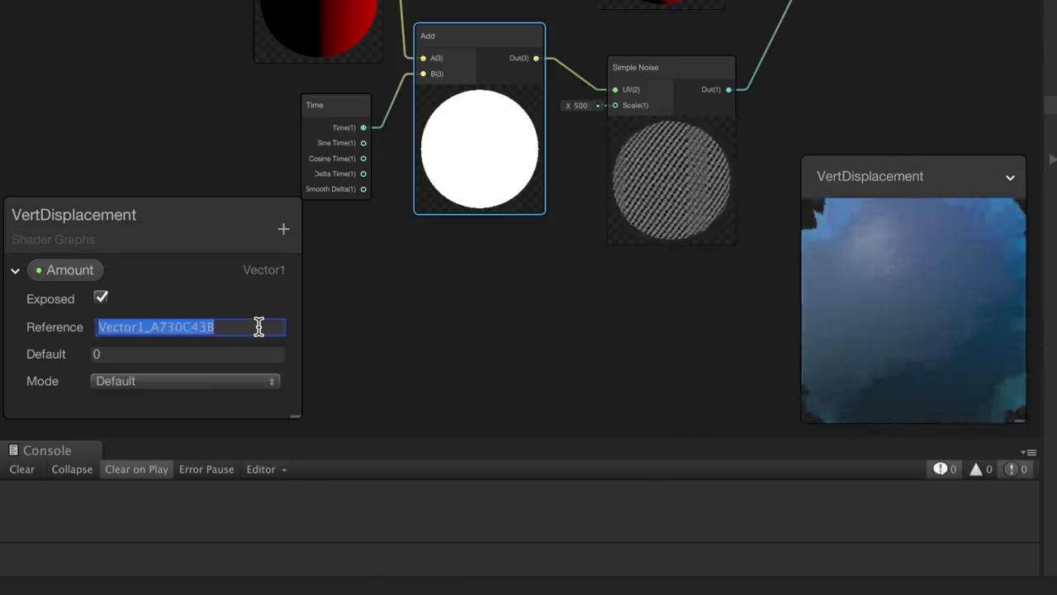
{"action": "type", "text": "_Amount"}
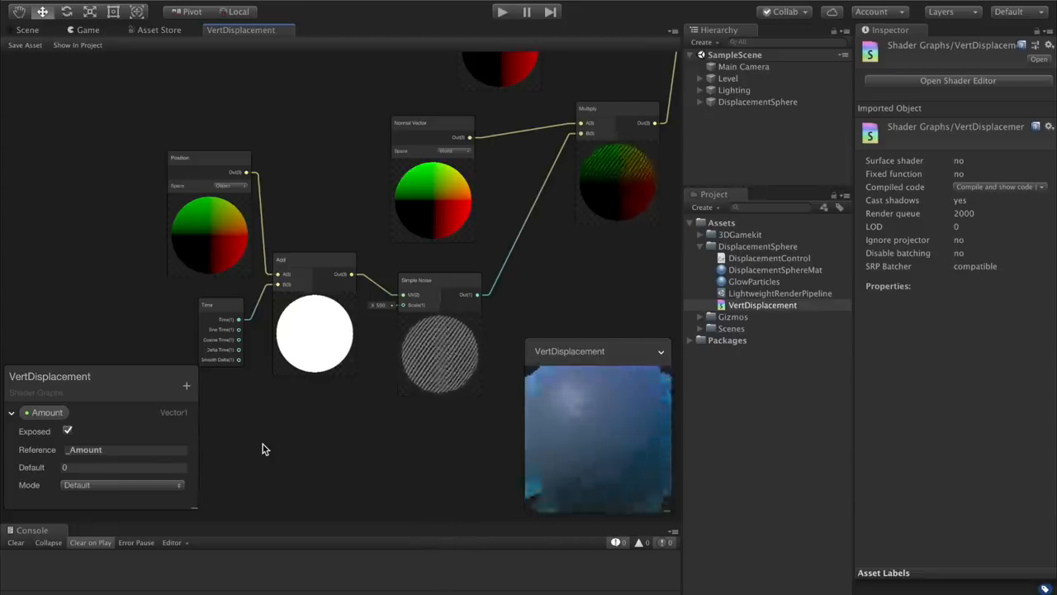
{"action": "left_click", "coordinate": [124, 449]}
{"action": "type", "text": ".5"}
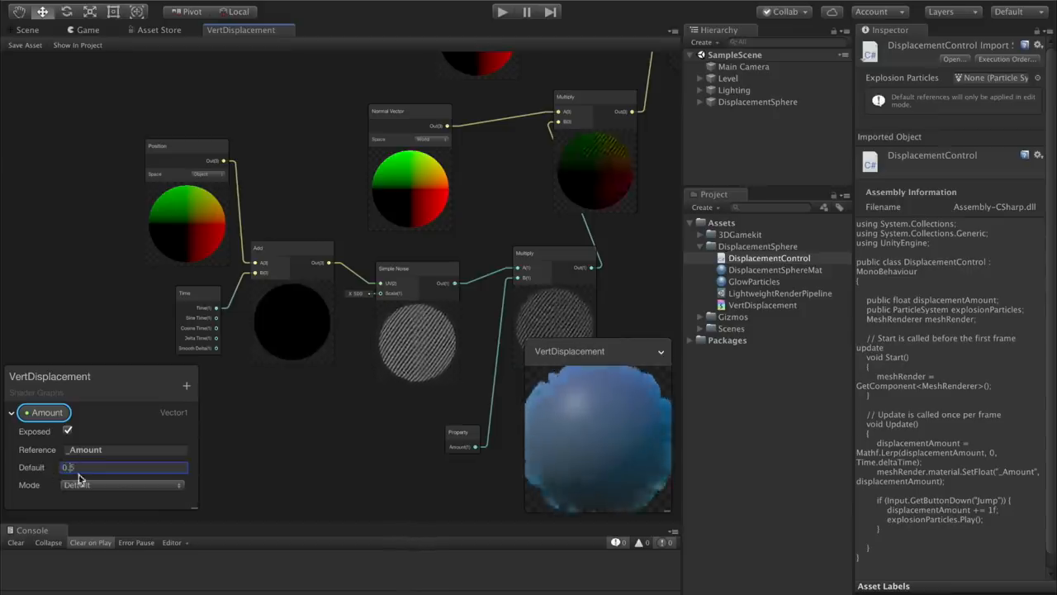
{"action": "type", "text": "1"}
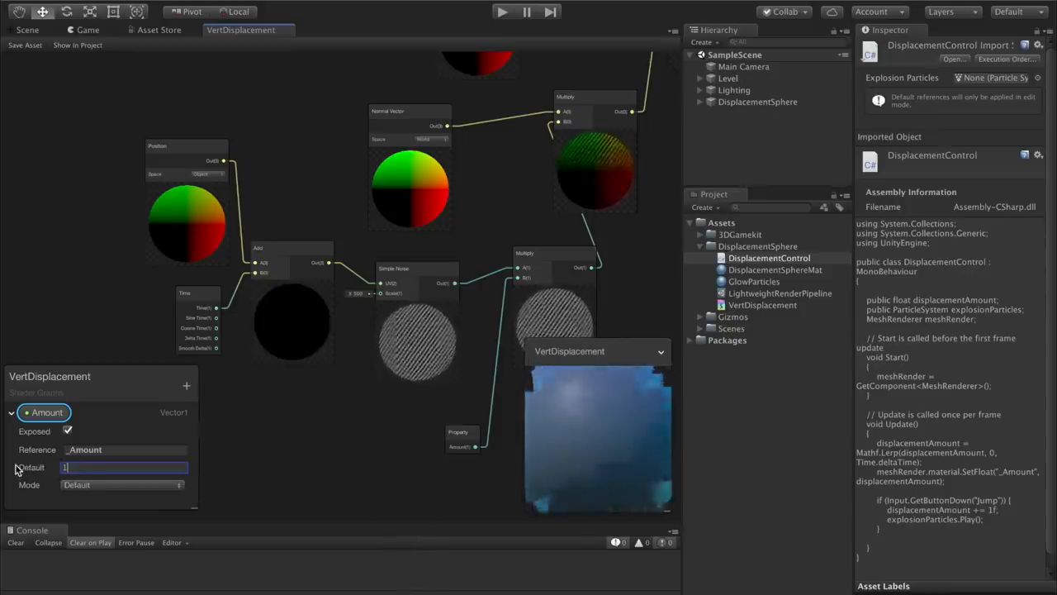
{"action": "type", "text": ".2"}
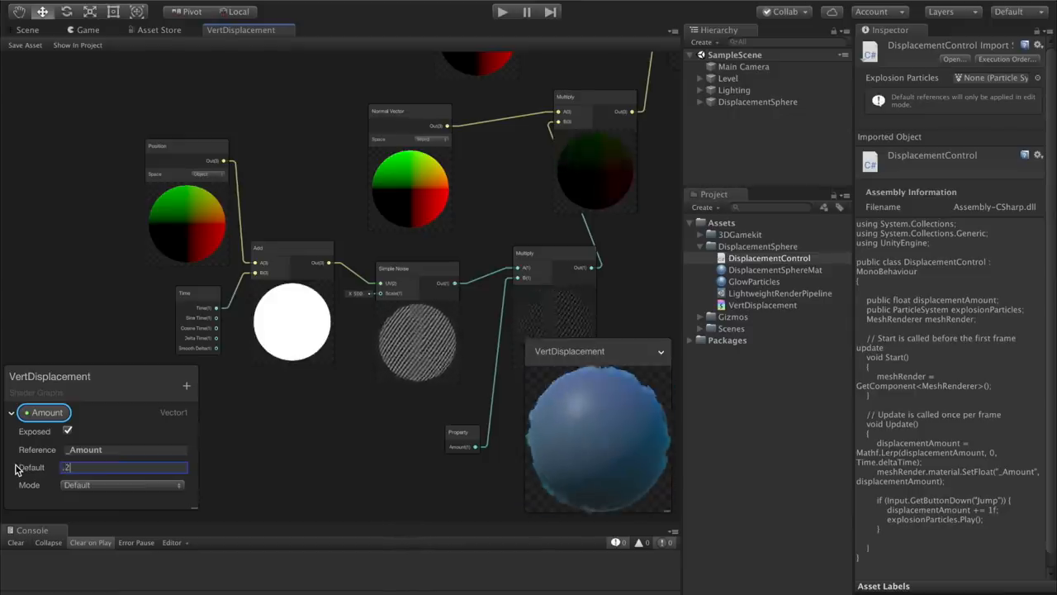
{"action": "type", "text": "0.2"}
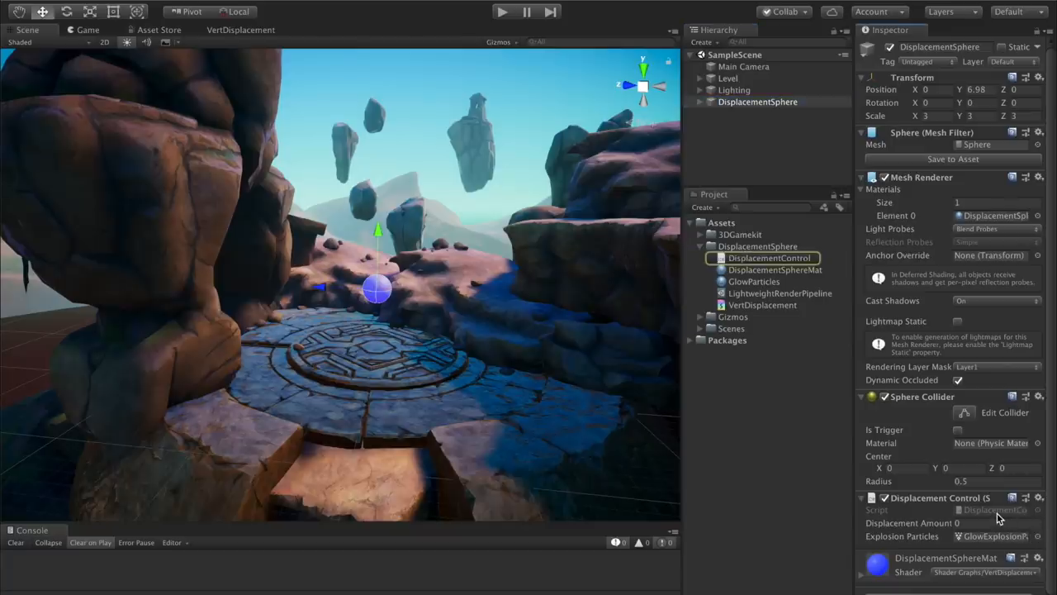
{"action": "mouse_move", "coordinate": [997, 518]}
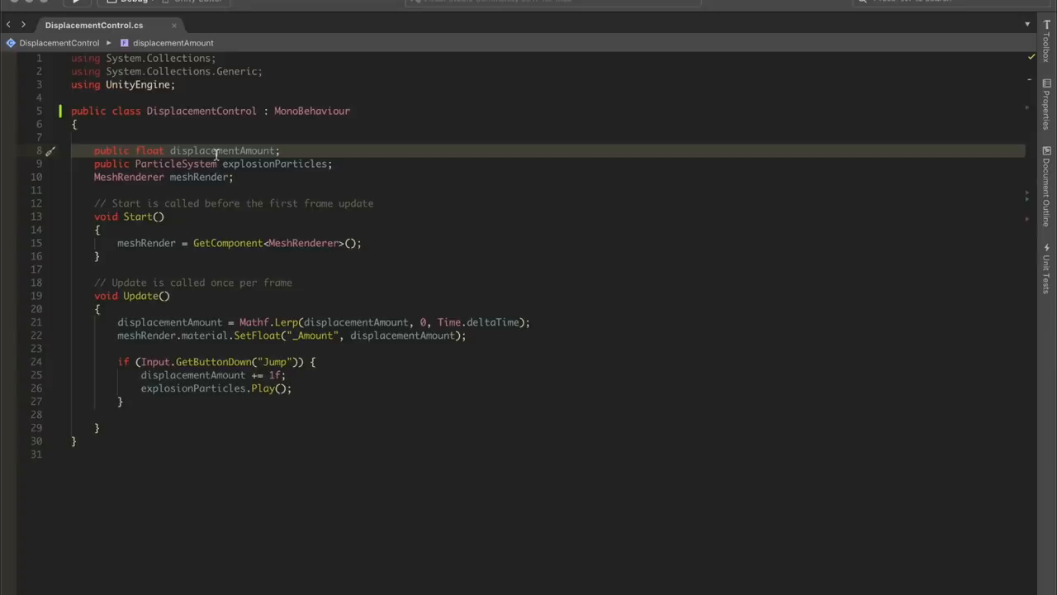
{"action": "mouse_move", "coordinate": [218, 260]}
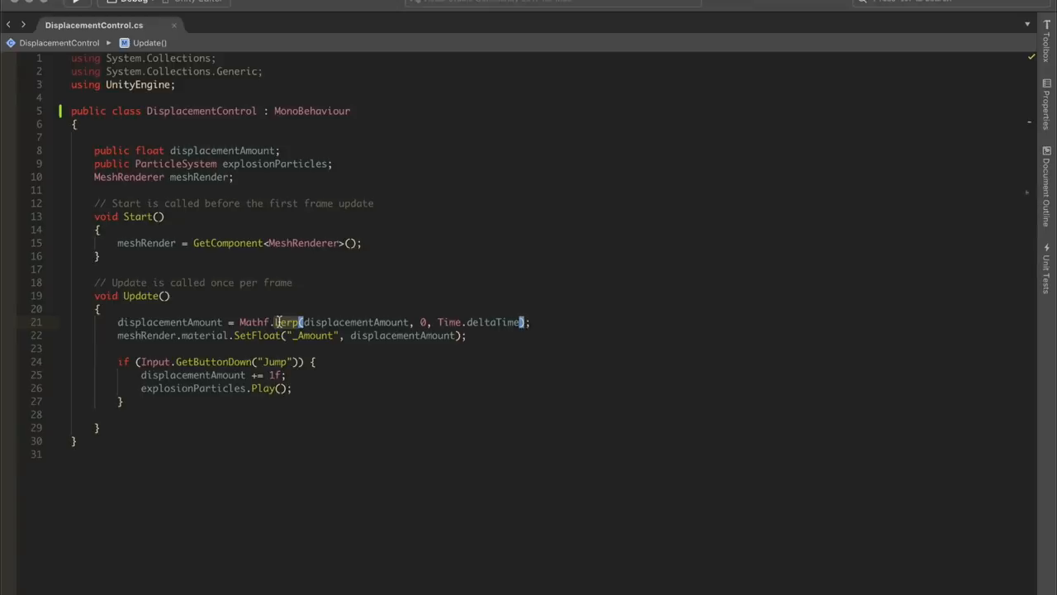
{"action": "mouse_move", "coordinate": [307, 336]}
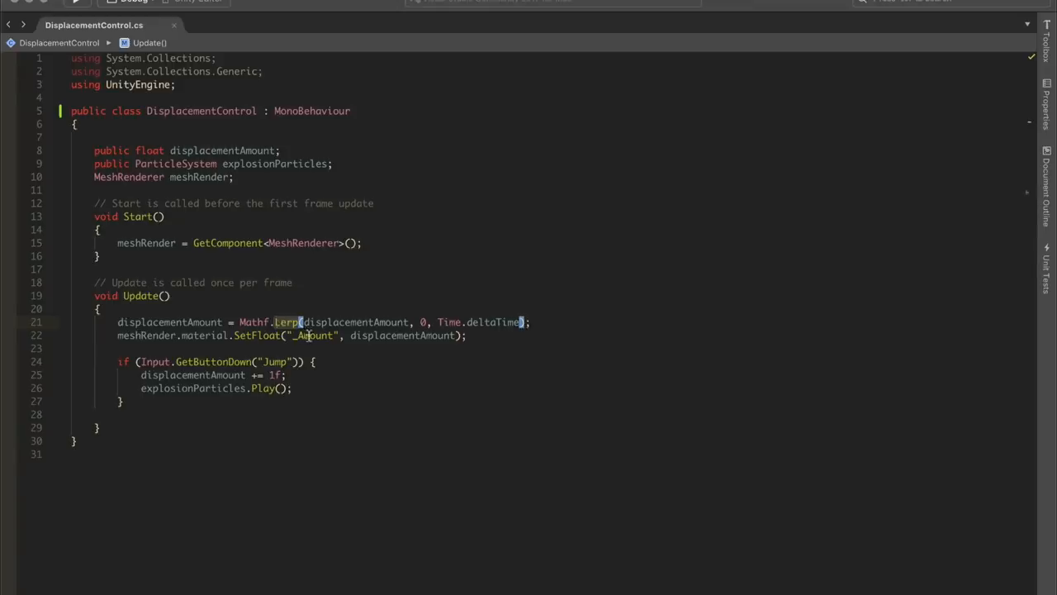
{"action": "double_click", "coordinate": [314, 335]}
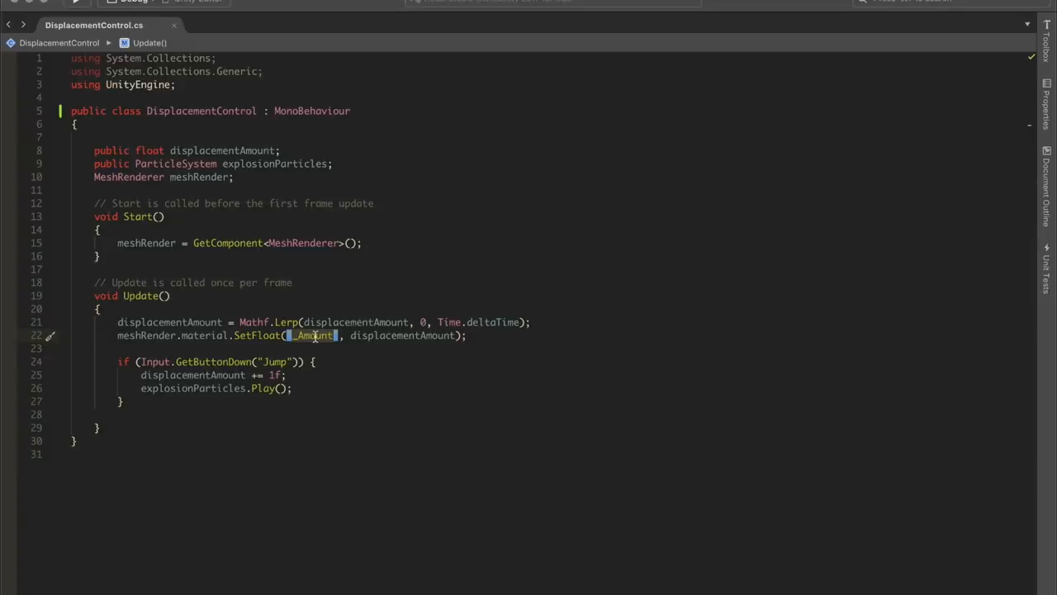
{"action": "mouse_move", "coordinate": [337, 349]}
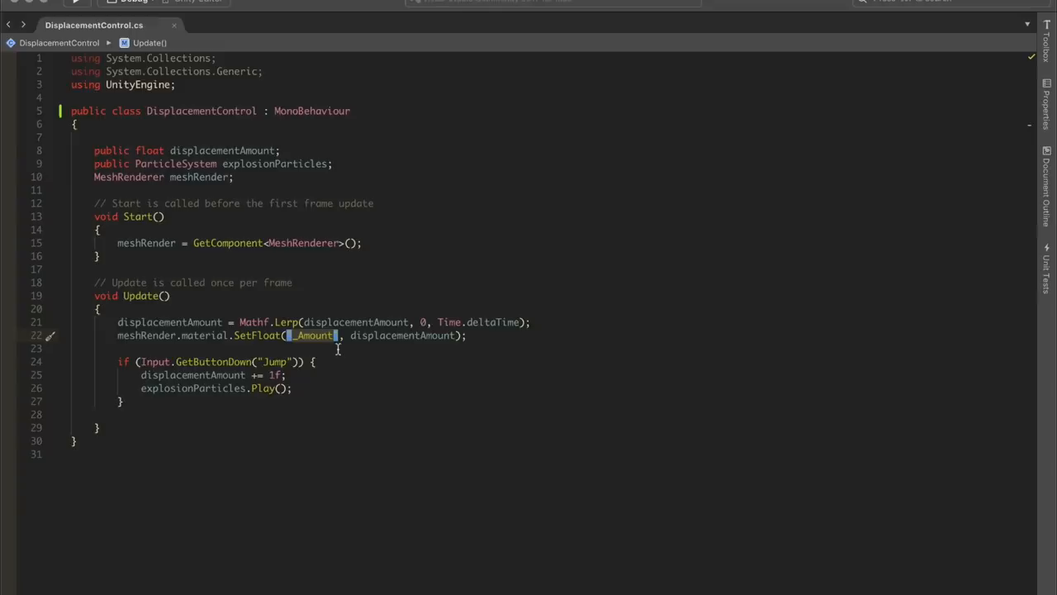
{"action": "mouse_move", "coordinate": [320, 361]}
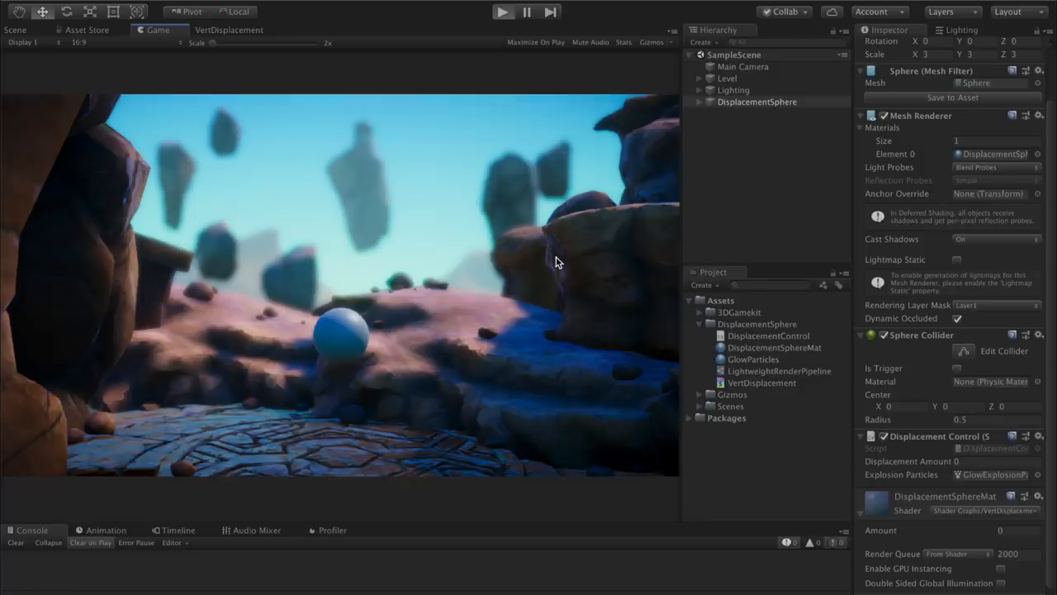
Step: Play the scene, press Space to raise Displacement Amount, then stop the test run
{"action": "left_click", "coordinate": [502, 11]}
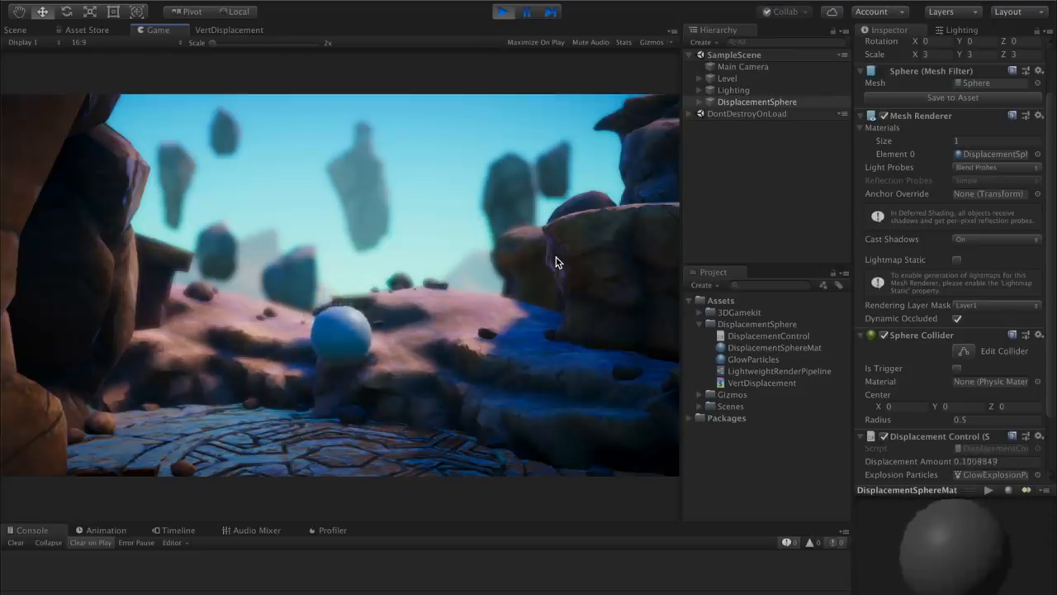
{"action": "left_click", "coordinate": [229, 30]}
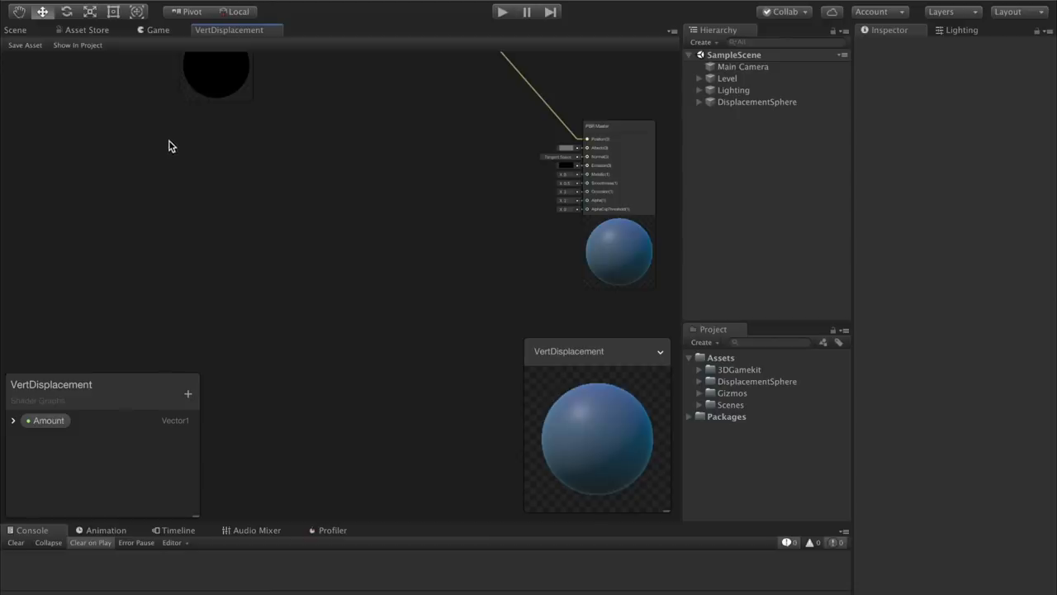
Step: Add a Voronoi node and tint it with a light blue Color
{"action": "type", "text": "vo"}
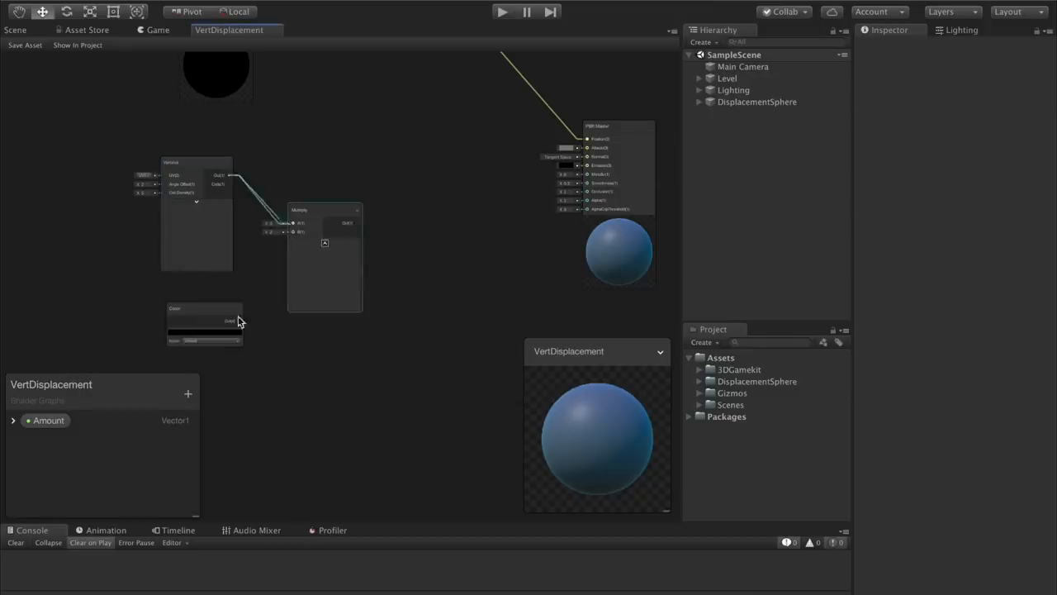
{"action": "left_click", "coordinate": [204, 320]}
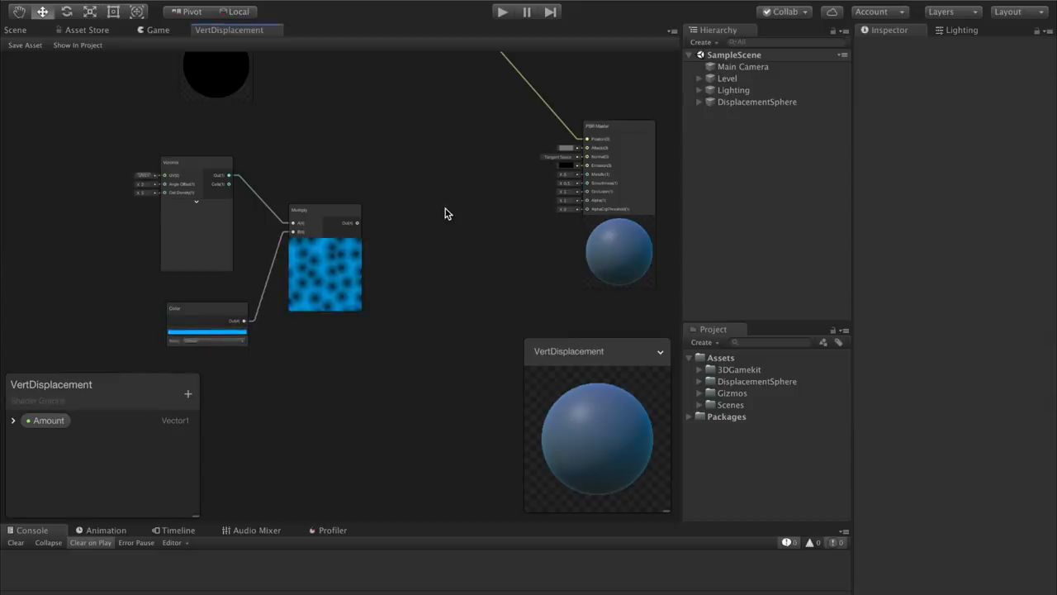
{"action": "right_click", "coordinate": [447, 214]}
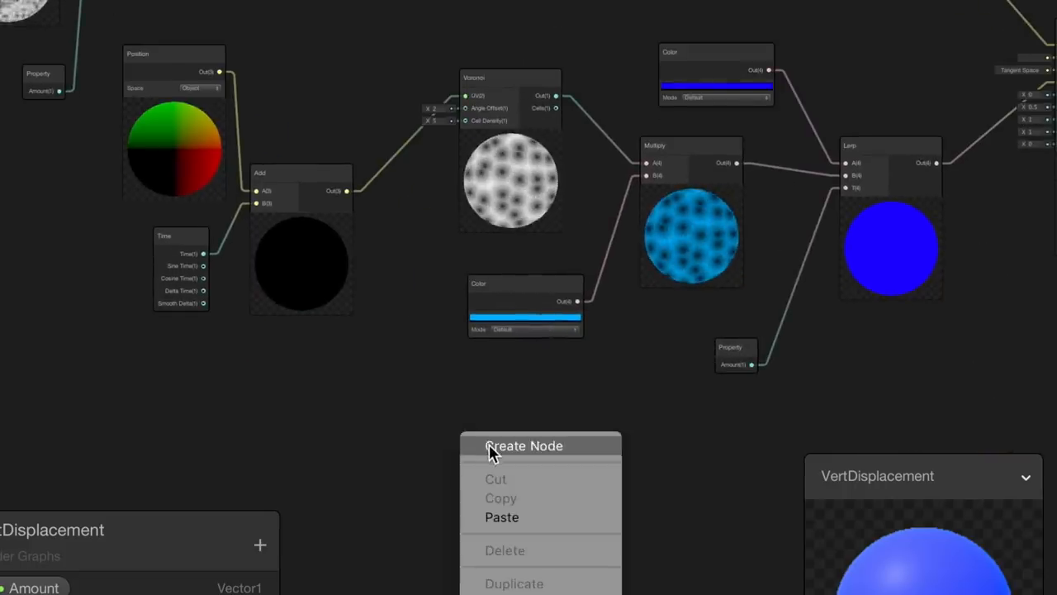
Step: Add a noise node for the second branch and finish choosing the HDR glow colour
{"action": "type", "text": "noise"}
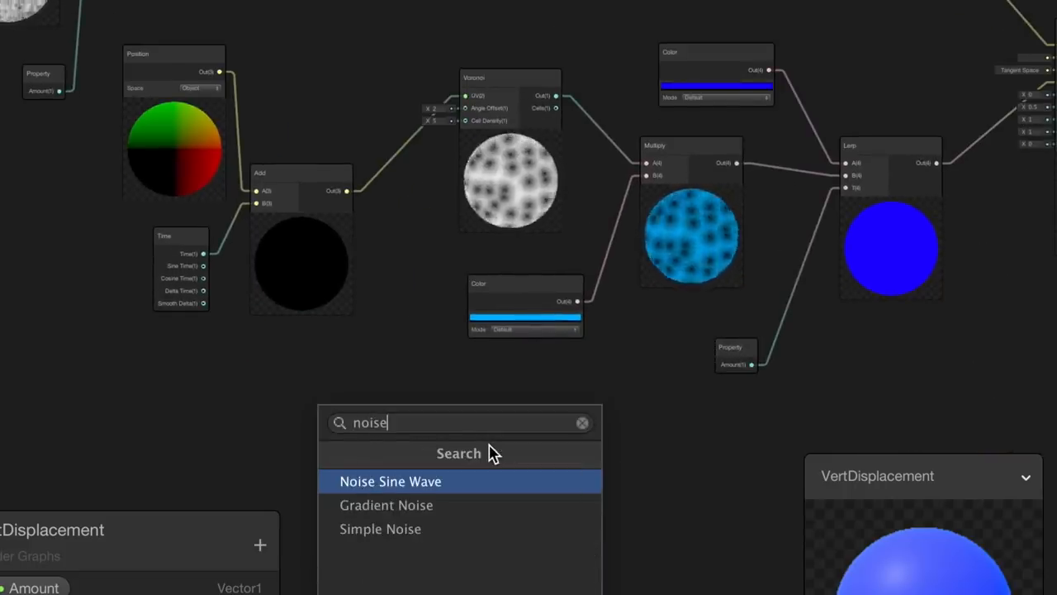
{"action": "left_click", "coordinate": [380, 528]}
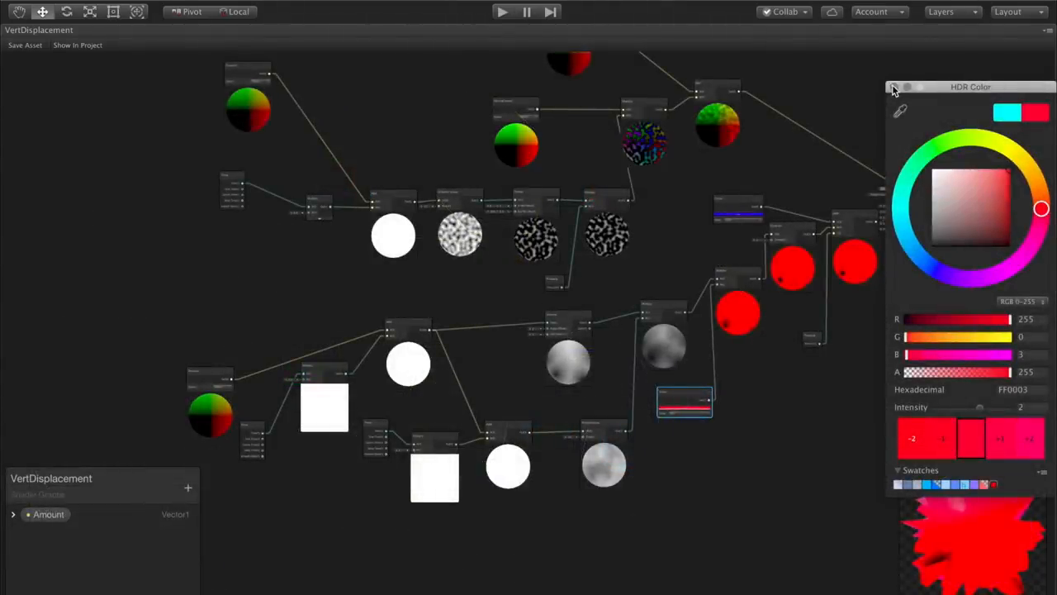
{"action": "left_click", "coordinate": [892, 88]}
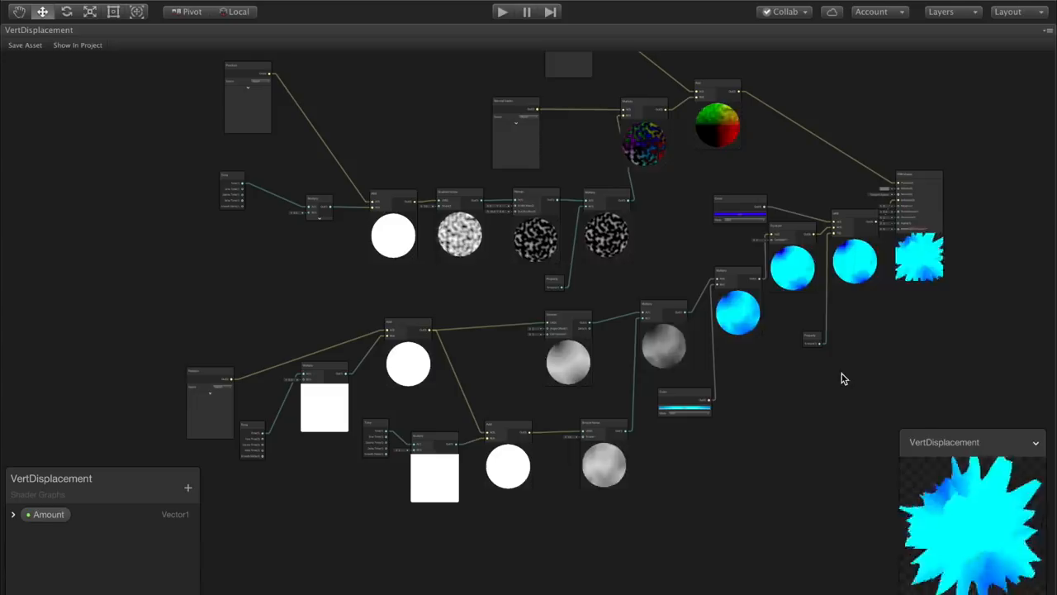